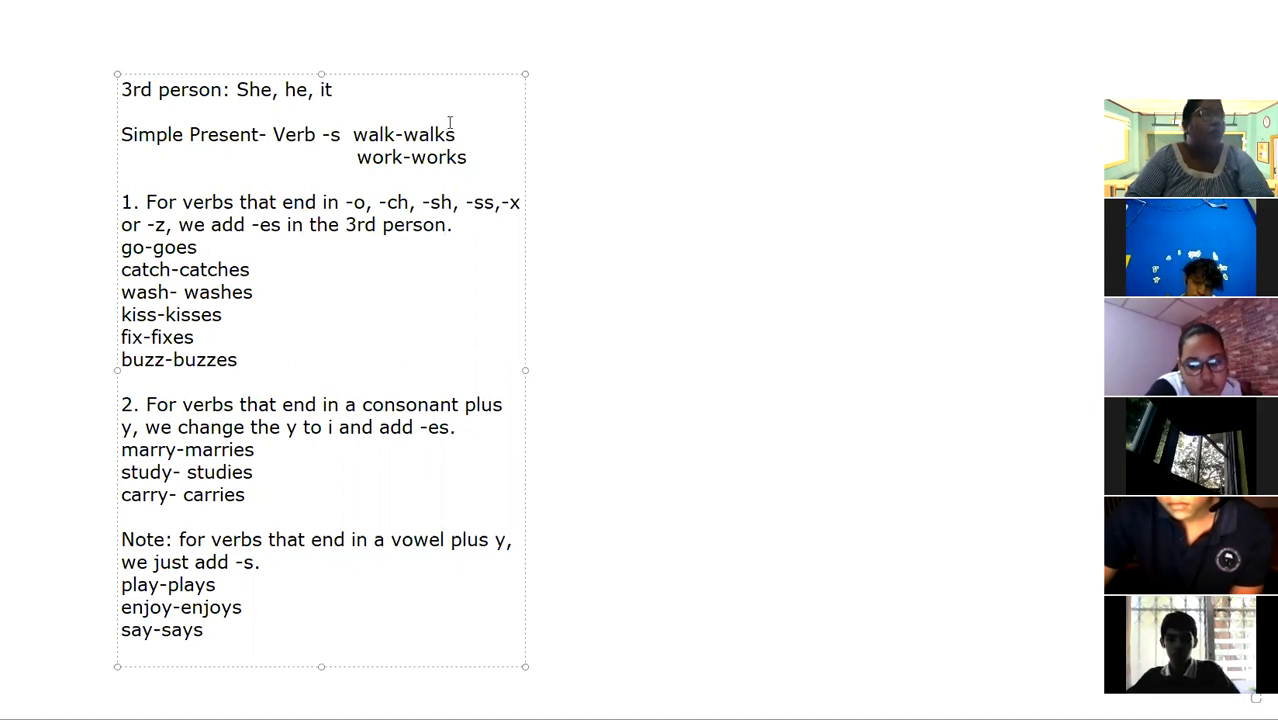
{"action": "mouse_move", "coordinate": [701, 273]}
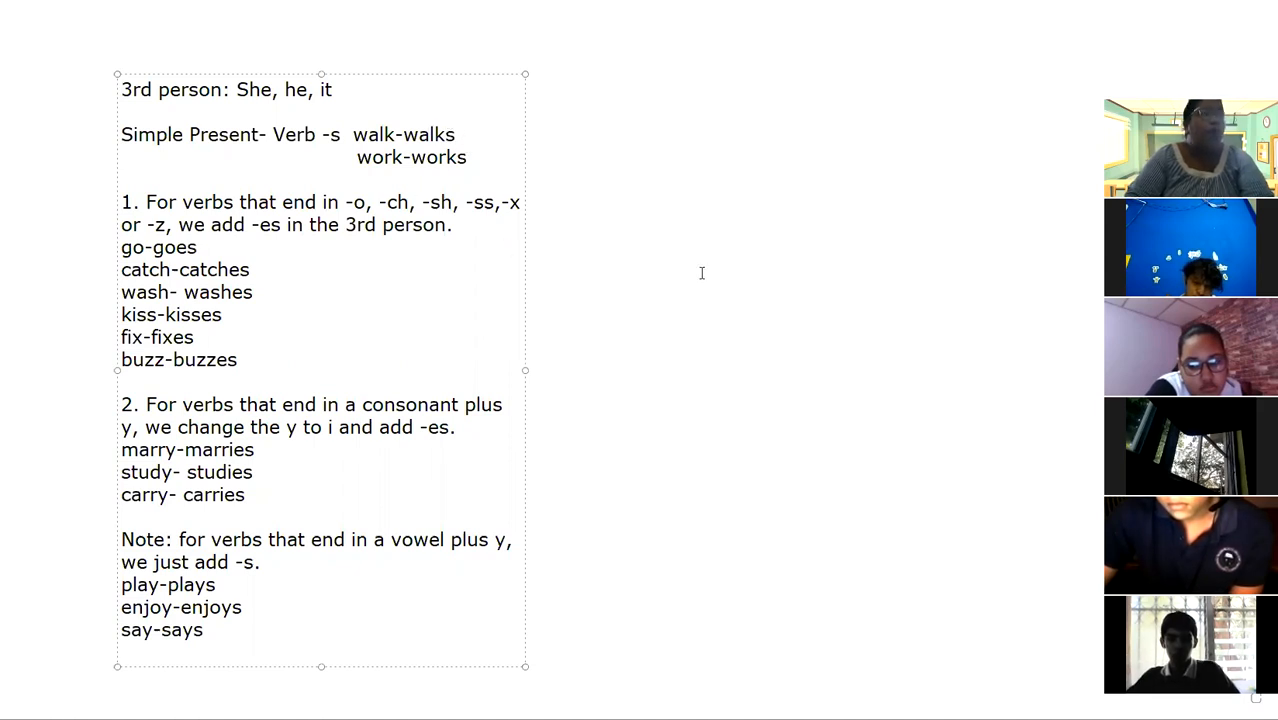